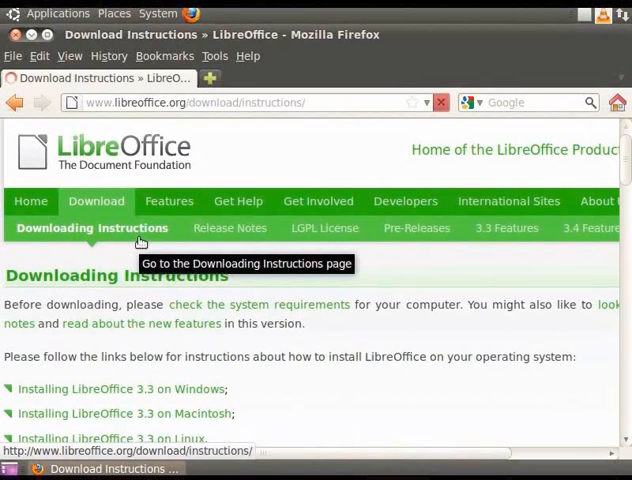
Scroll down the LibreOffice download instructions page before closing Firefox.
scroll("down", 3)
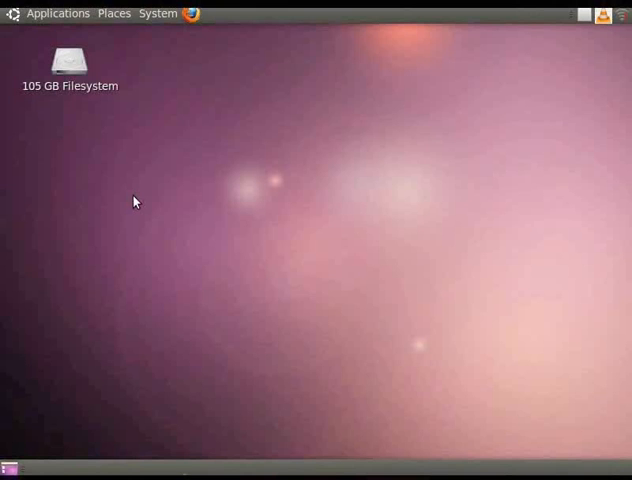
mouse_move(86, 100)
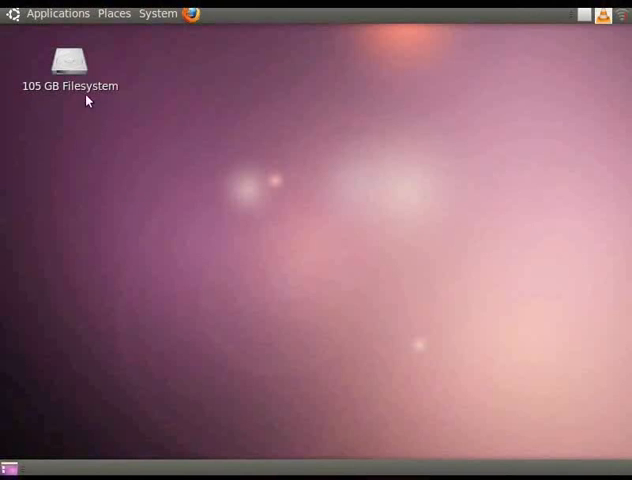
Bring up the desktop Applications list to reach the Office programs.
left_click(56, 12)
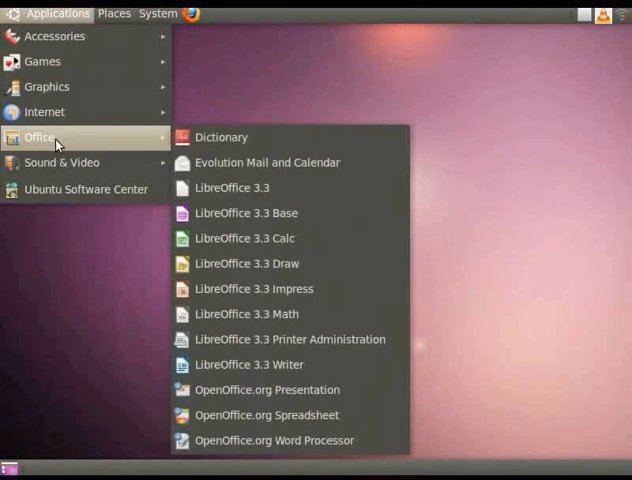
mouse_move(224, 148)
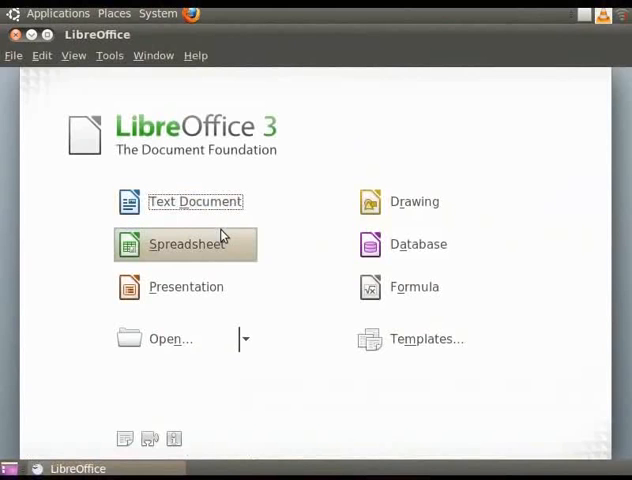
mouse_move(414, 288)
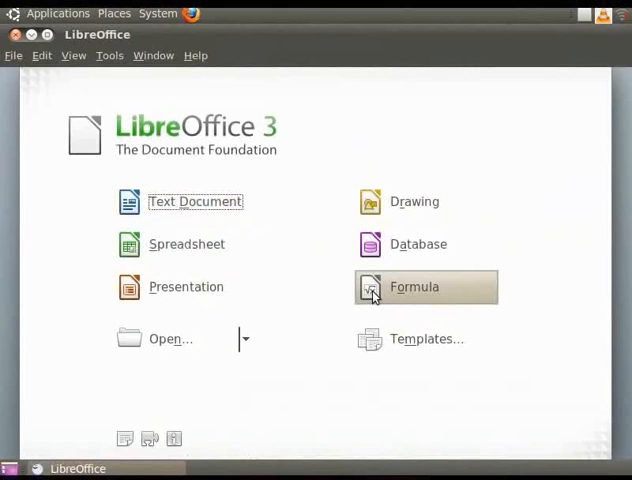
mouse_move(414, 200)
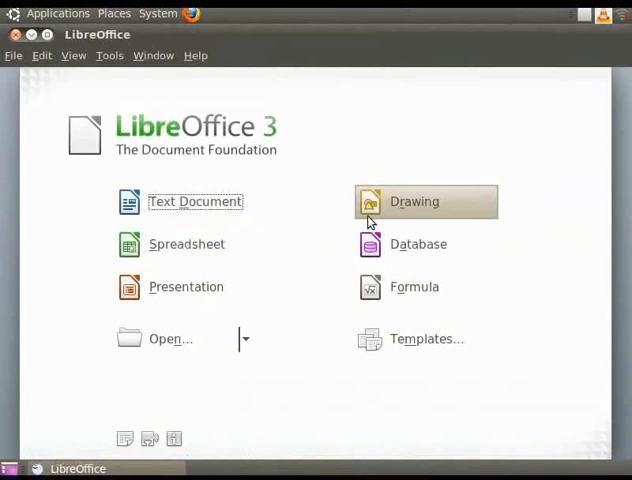
mouse_move(270, 300)
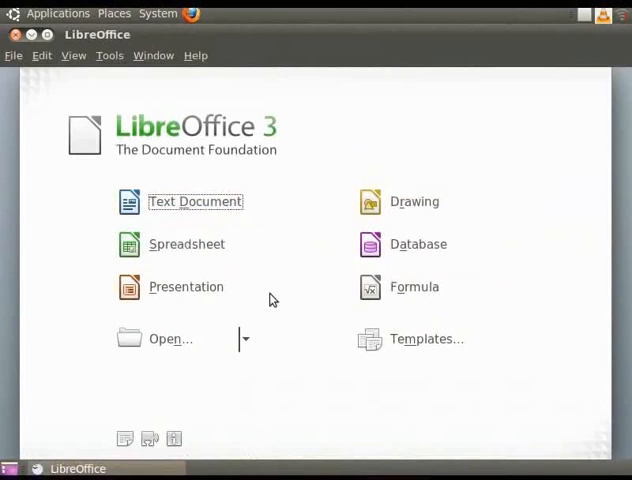
mouse_move(188, 288)
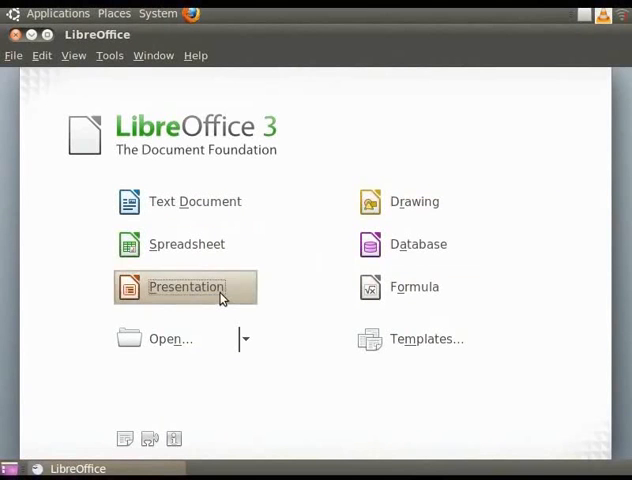
Create a new empty presentation, Untitled 1, from the Start Center's Presentation wizard.
left_click(186, 288)
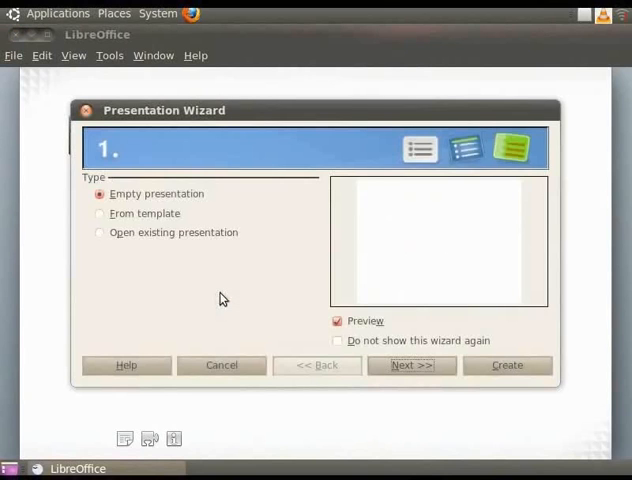
mouse_move(420, 350)
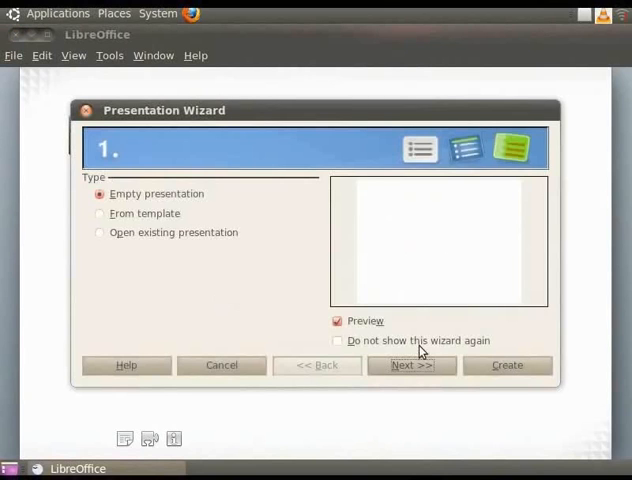
left_click(510, 364)
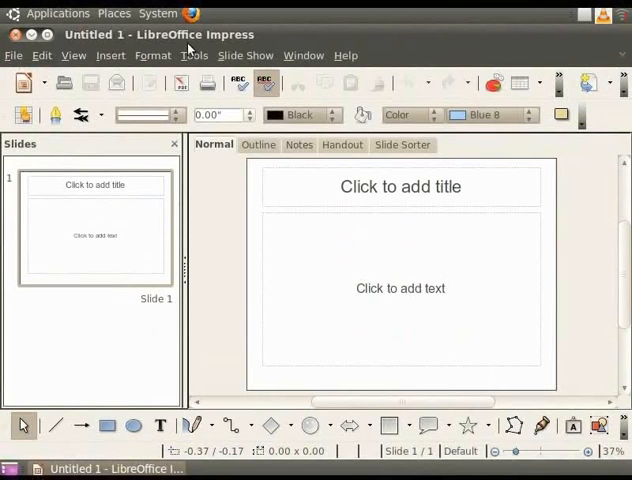
mouse_move(144, 64)
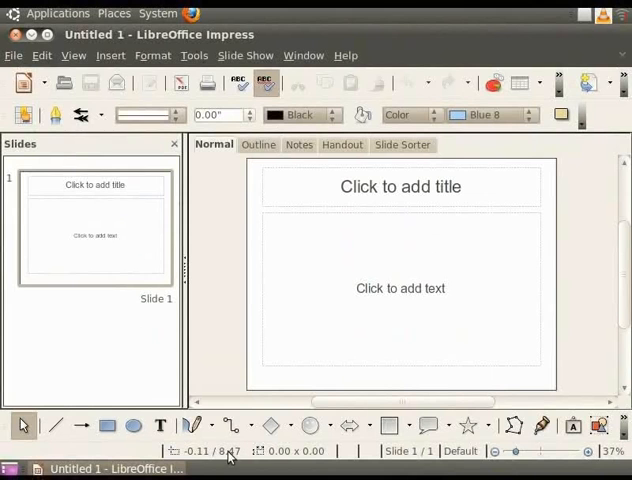
mouse_move(408, 464)
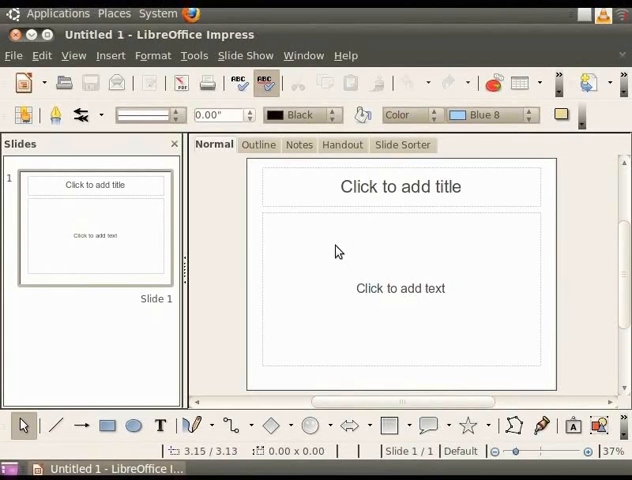
mouse_move(322, 244)
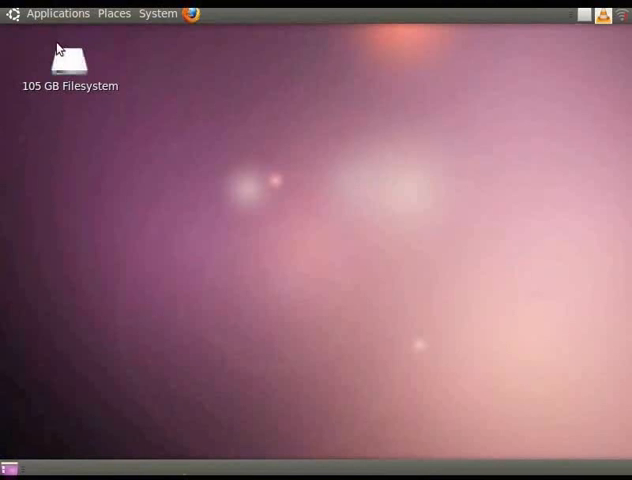
Launch LibreOffice 3.3 Impress from the Applications > Office menu.
left_click(56, 12)
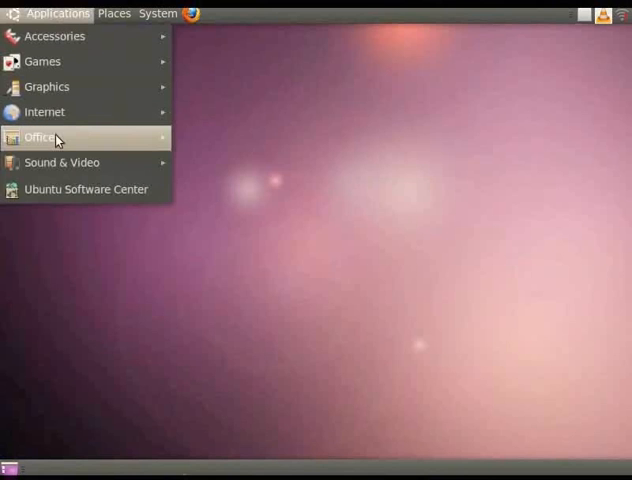
left_click(40, 136)
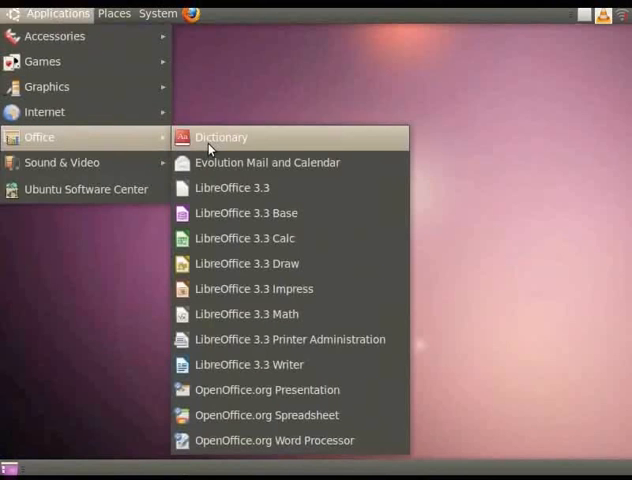
mouse_move(254, 288)
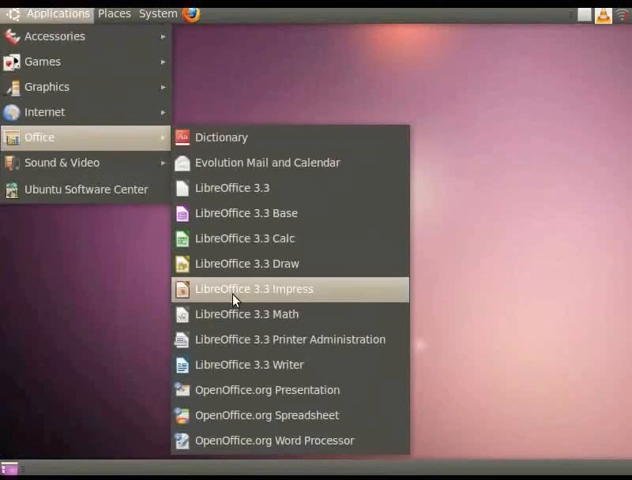
left_click(254, 288)
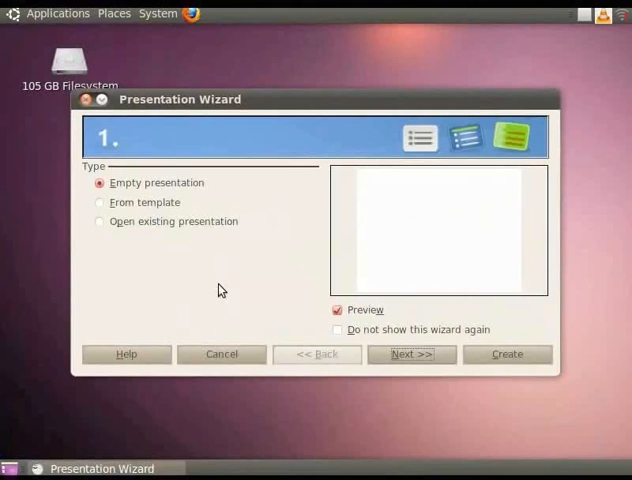
Base the new presentation on the Recommendation of a Strategy template.
left_click(100, 202)
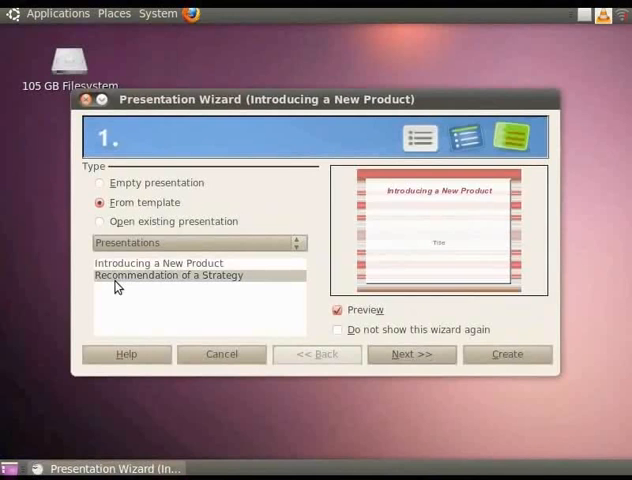
left_click(168, 276)
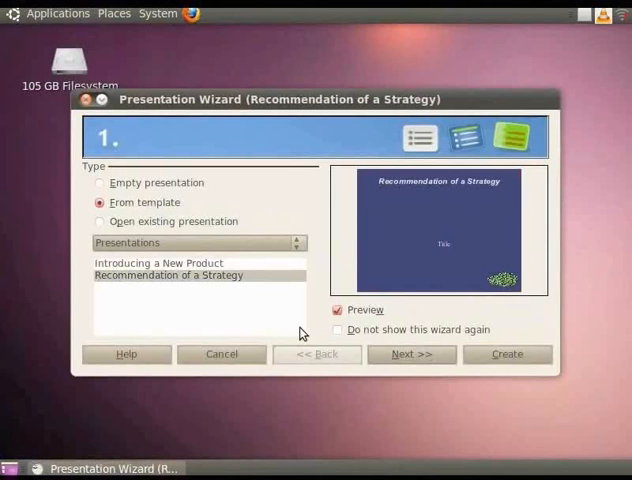
Choose the Blue Border slide design in wizard step 2 and continue to slide transitions.
left_click(410, 354)
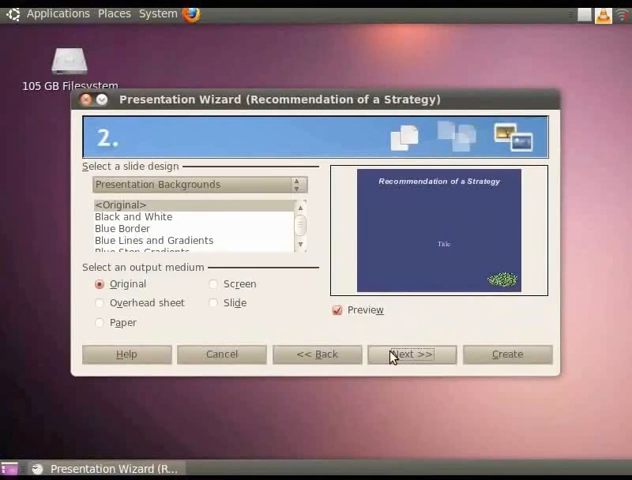
mouse_move(112, 176)
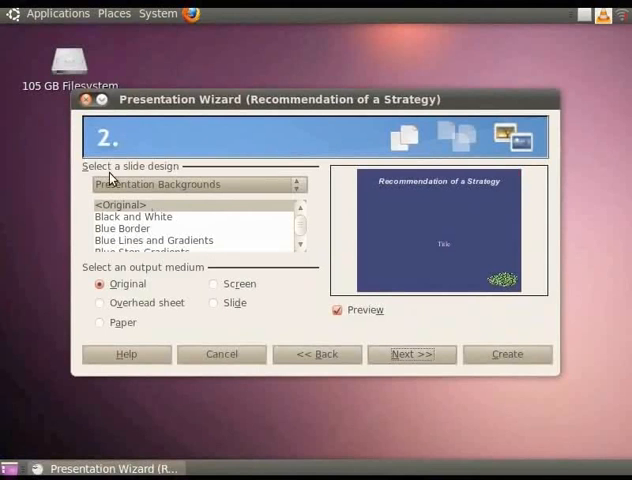
mouse_move(258, 188)
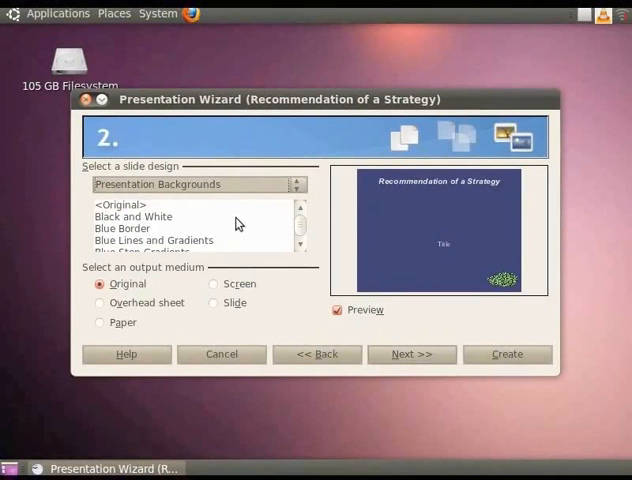
left_click(122, 228)
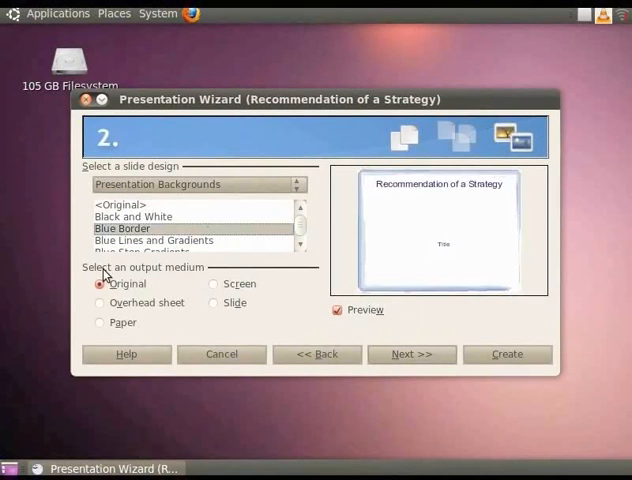
mouse_move(184, 280)
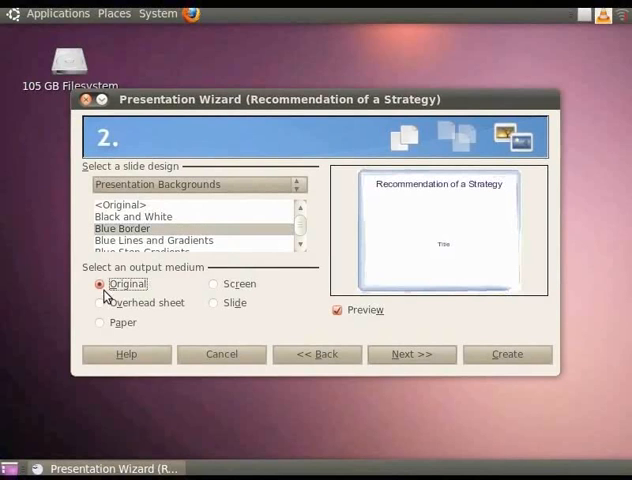
mouse_move(152, 302)
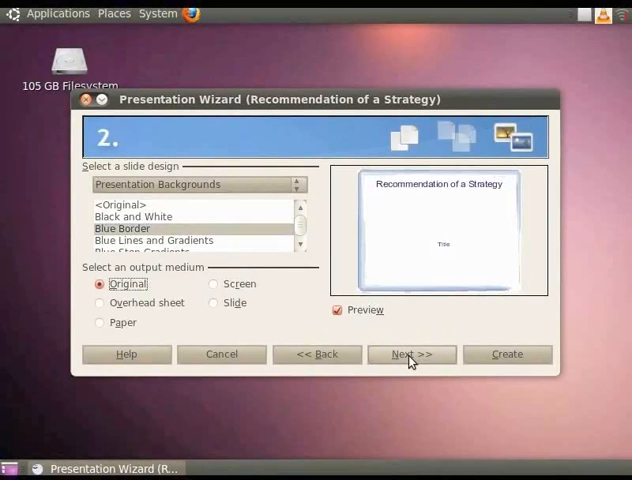
left_click(410, 354)
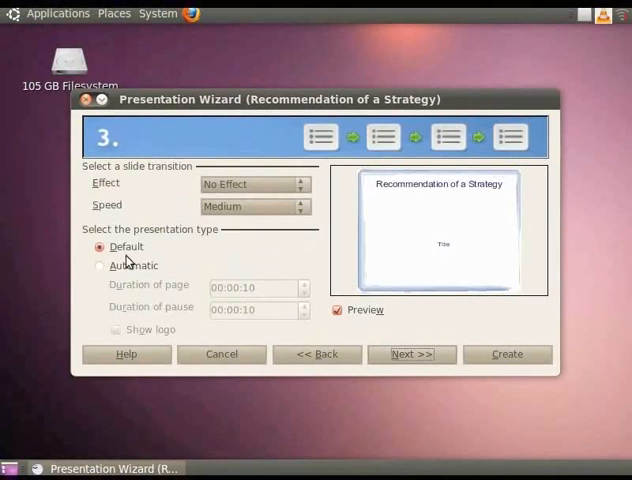
mouse_move(308, 328)
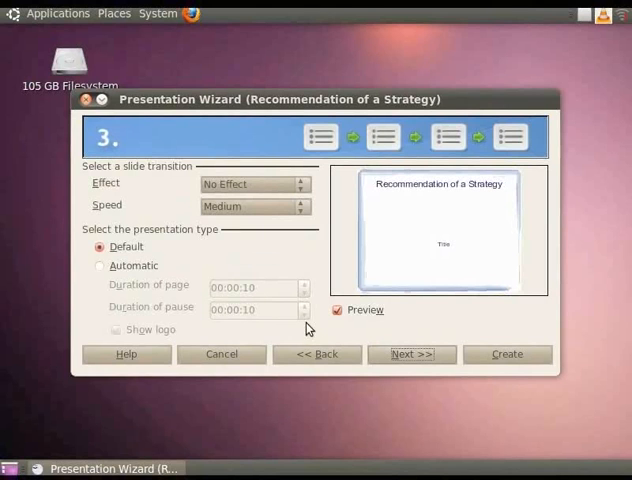
Enter A1 services as the company and Benefits of OpenSource as the subject, then continue to page selection.
left_click(410, 354)
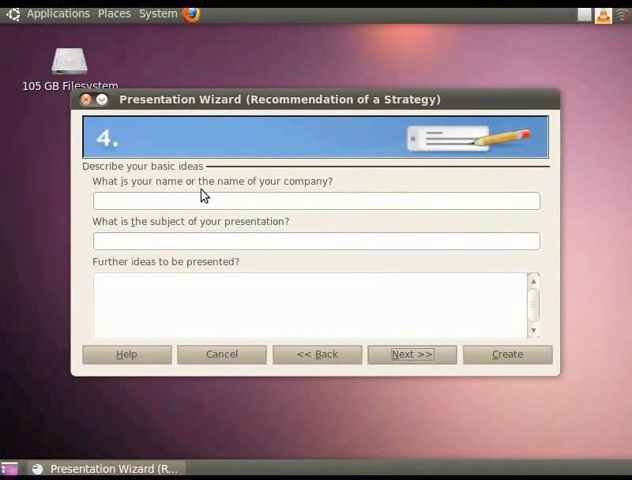
mouse_move(318, 196)
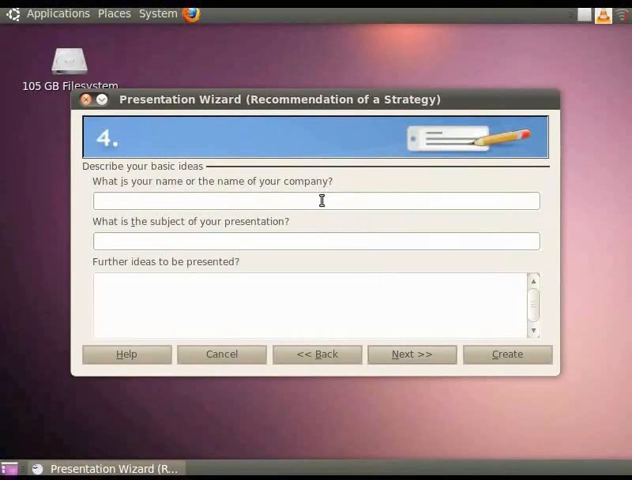
type("A1 services")
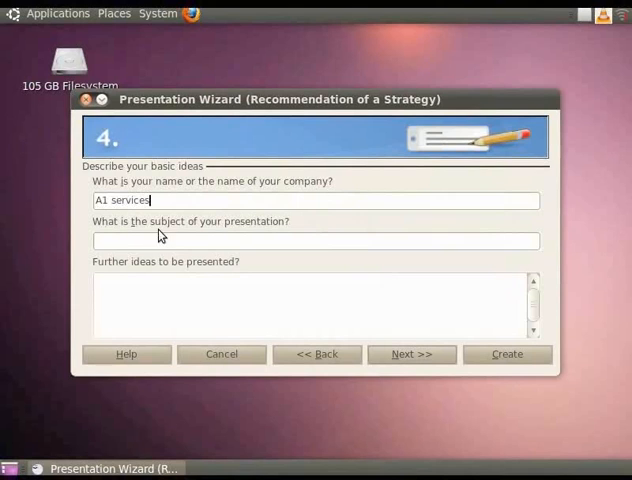
type("B")
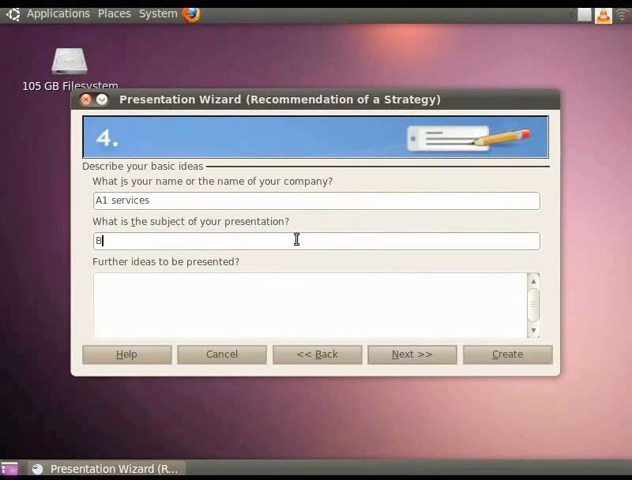
type("enefits of OpenSource")
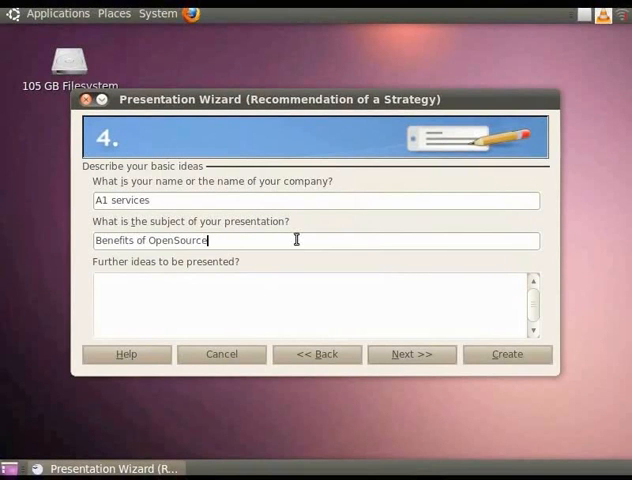
left_click(412, 354)
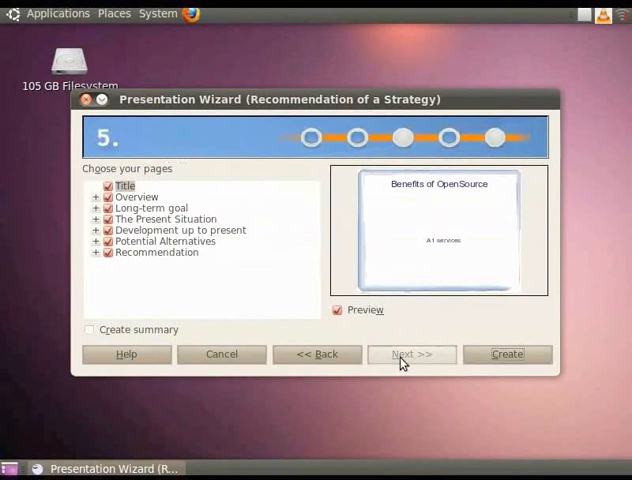
mouse_move(336, 334)
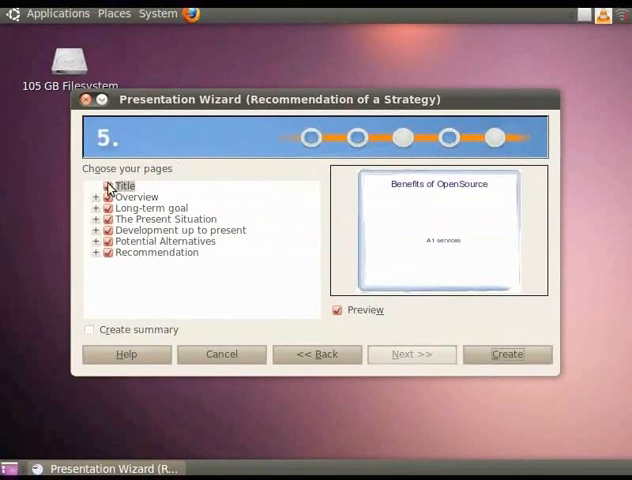
Keep the proposed pages and generate the Benefits of OpenSource presentation from the wizard.
left_click(124, 186)
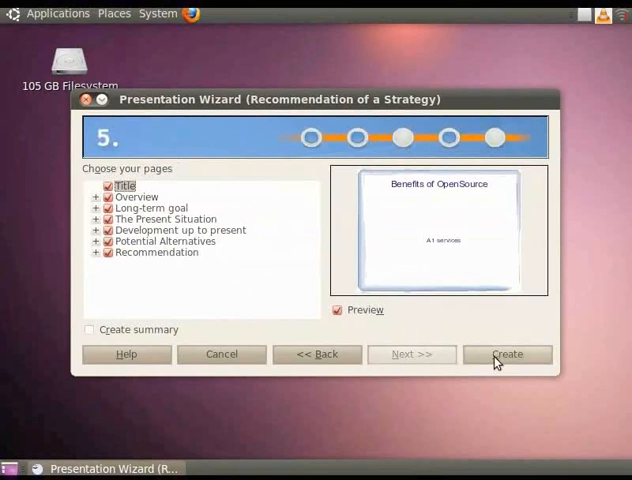
left_click(506, 354)
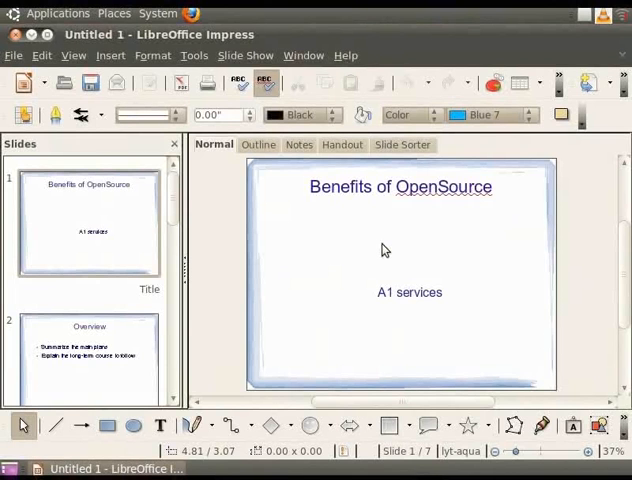
mouse_move(380, 250)
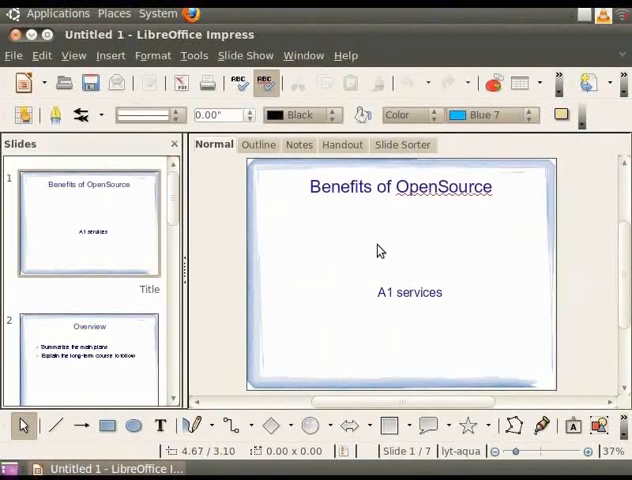
mouse_move(282, 220)
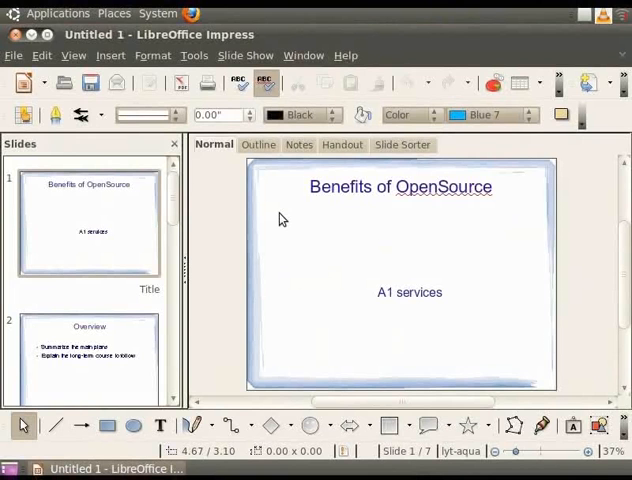
Browse the File menu of the new Benefits of OpenSource presentation.
left_click(14, 56)
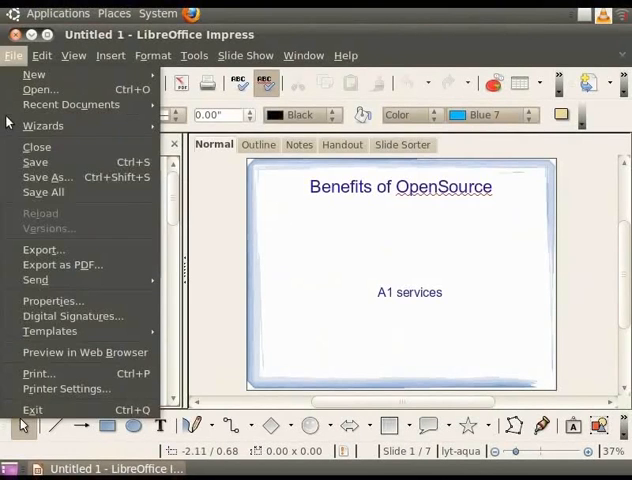
Save the presentation in Documents as Sample-Impress.odp, replacing the Untitled 1 name.
left_click(34, 160)
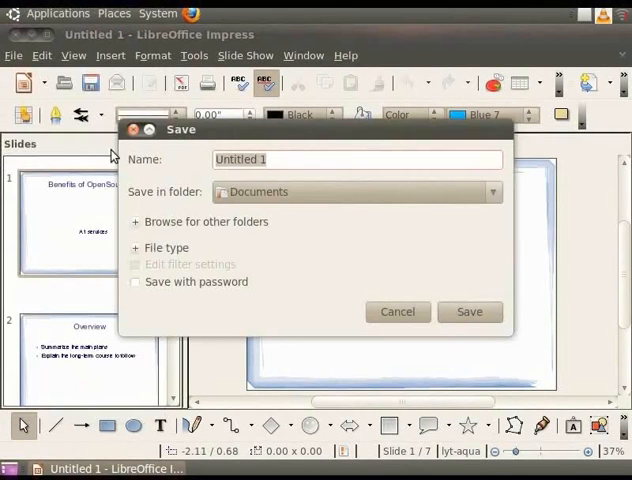
mouse_move(148, 172)
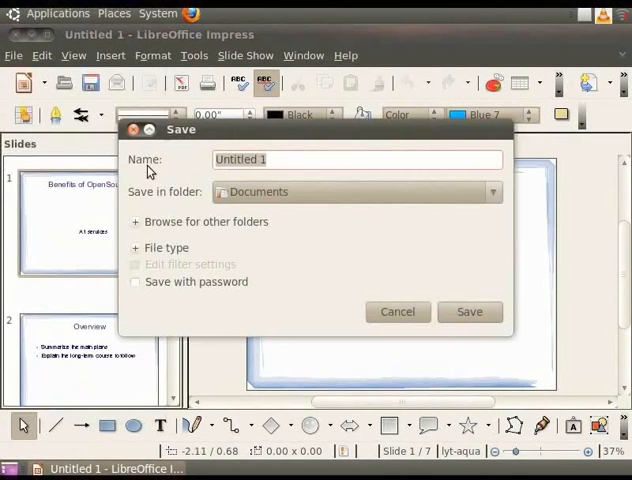
left_click(310, 160)
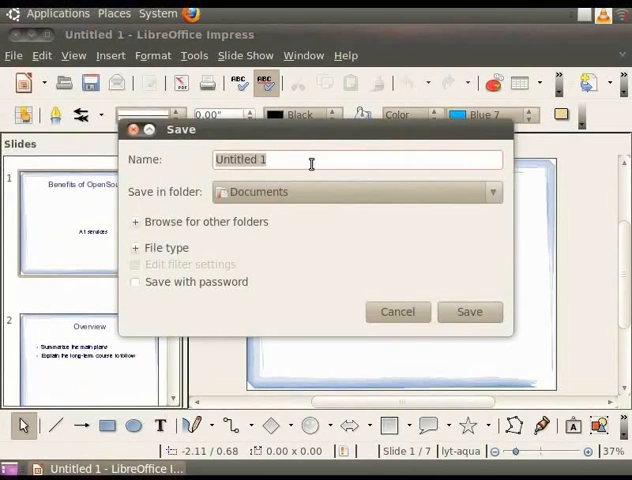
type("Sample-Impress")
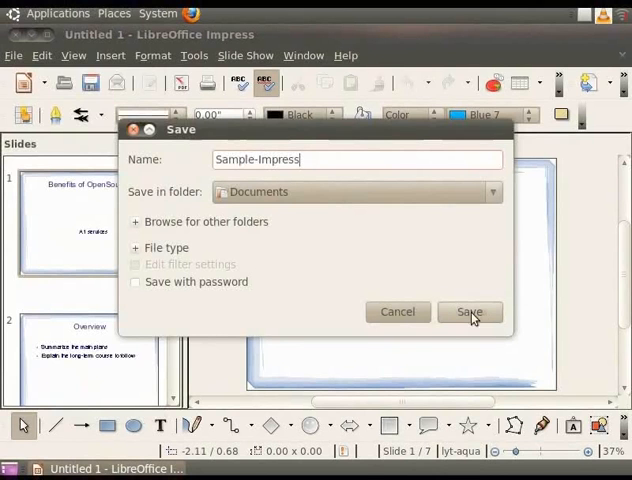
left_click(468, 312)
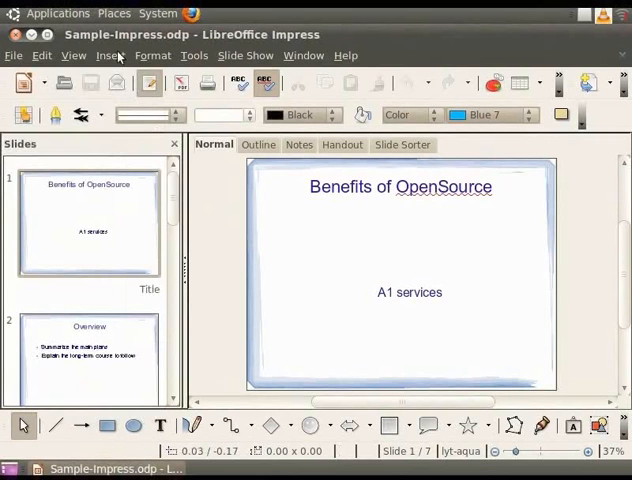
left_click(14, 56)
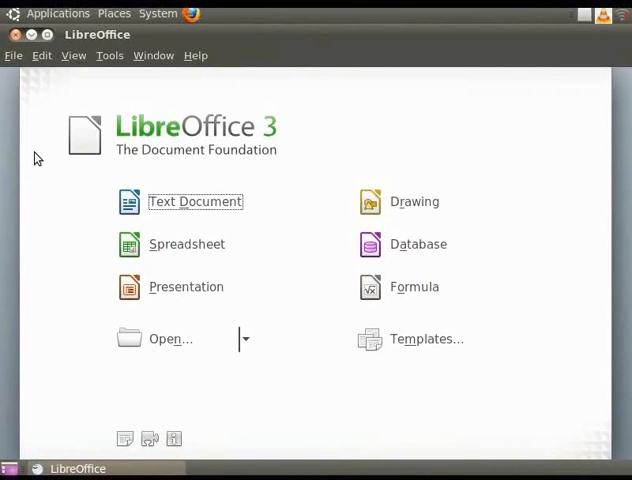
Reopen Sample-Impress.odp from Documents via File > Open on the Start Center.
left_click(12, 56)
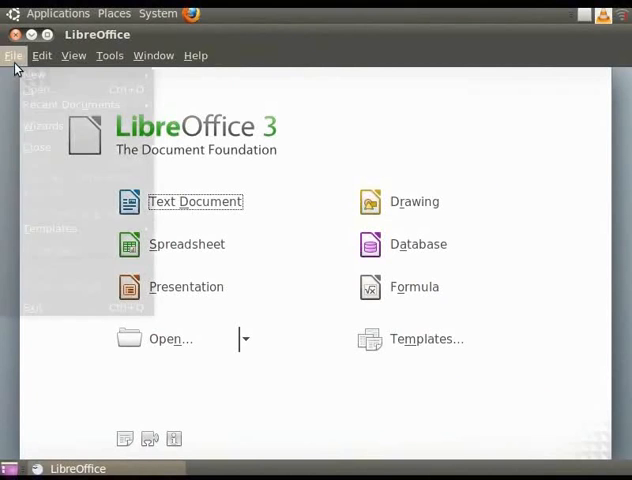
left_click(14, 56)
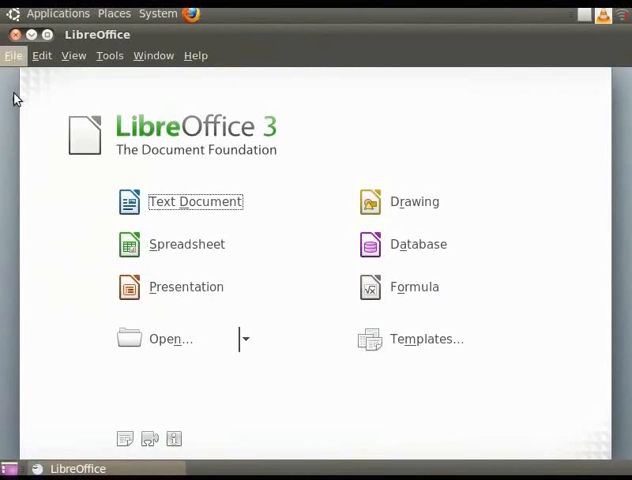
left_click(170, 338)
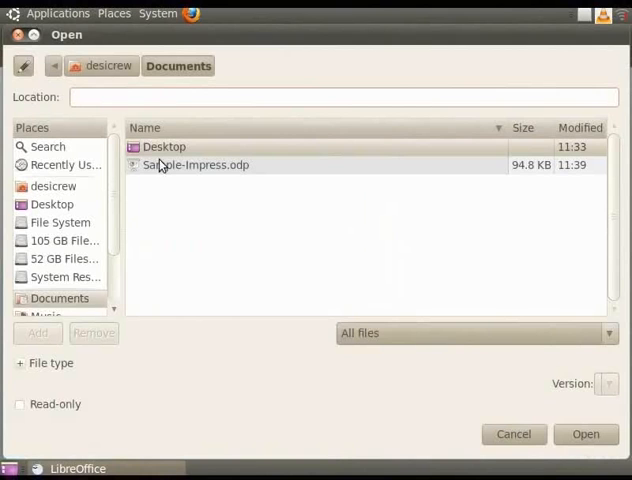
left_click(196, 164)
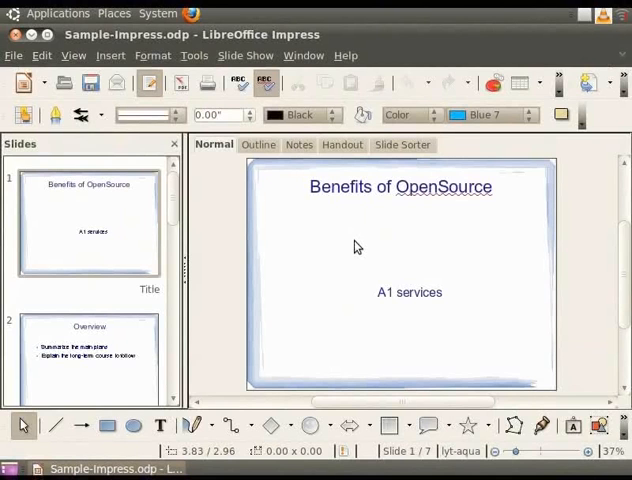
mouse_move(212, 172)
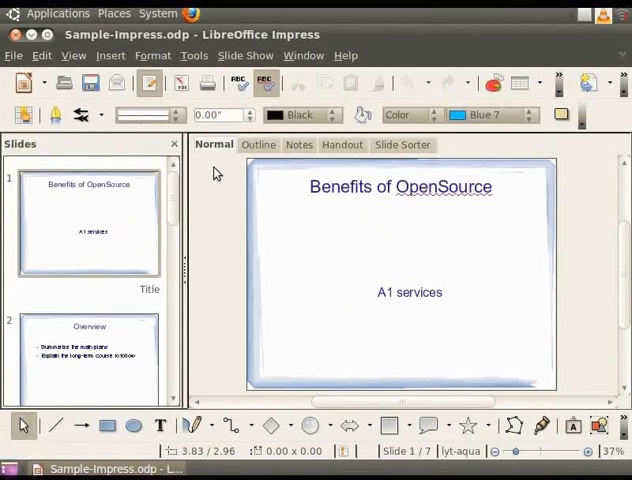
Save a copy on the Desktop as Sample-Impress.ppt in Microsoft PowerPoint 97/2000/XP format.
left_click(14, 56)
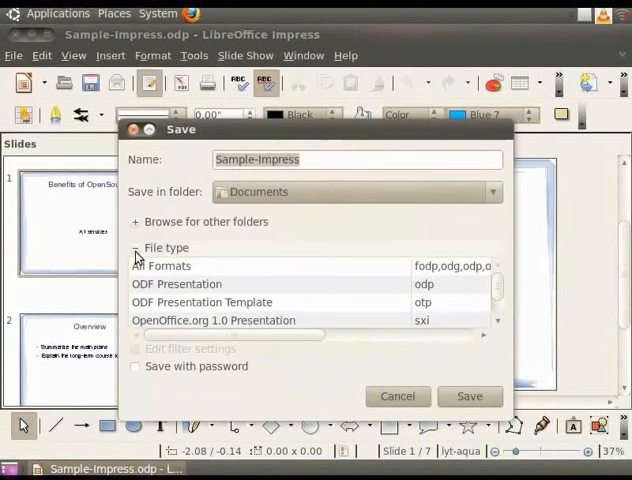
left_click(240, 278)
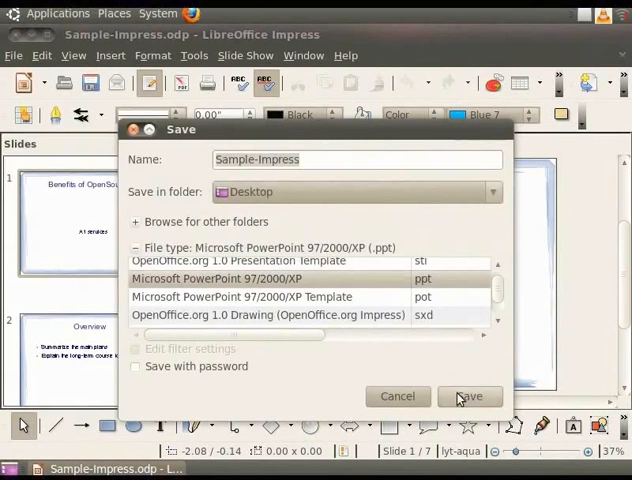
left_click(460, 396)
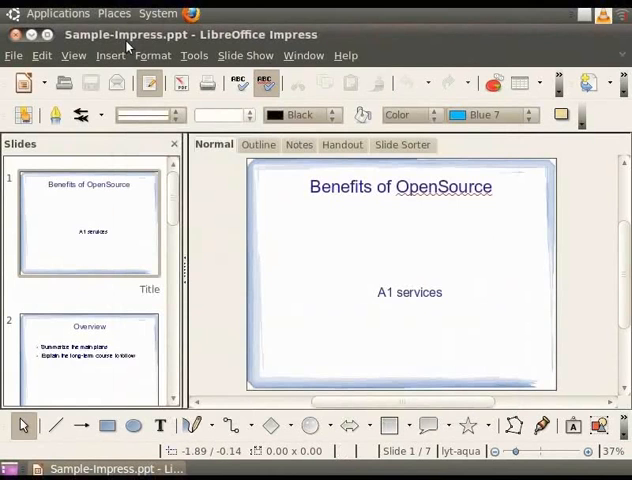
mouse_move(174, 48)
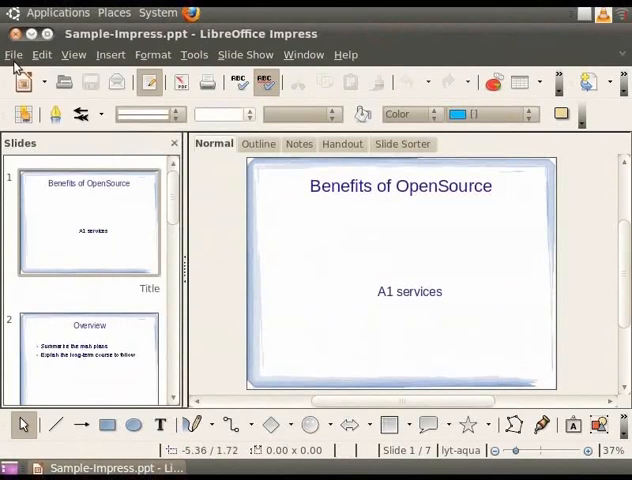
Close the presentation, then reopen Sample-Impress.ppt from the Desktop.
left_click(16, 56)
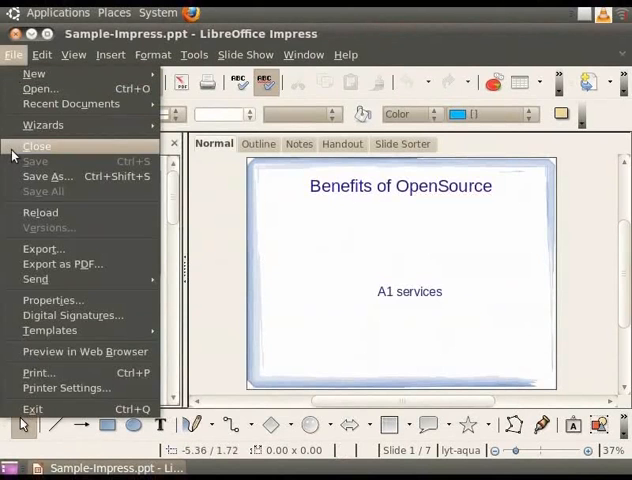
left_click(36, 146)
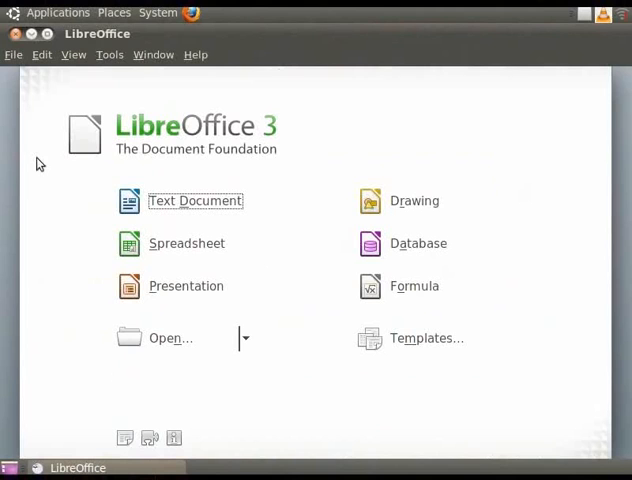
left_click(14, 54)
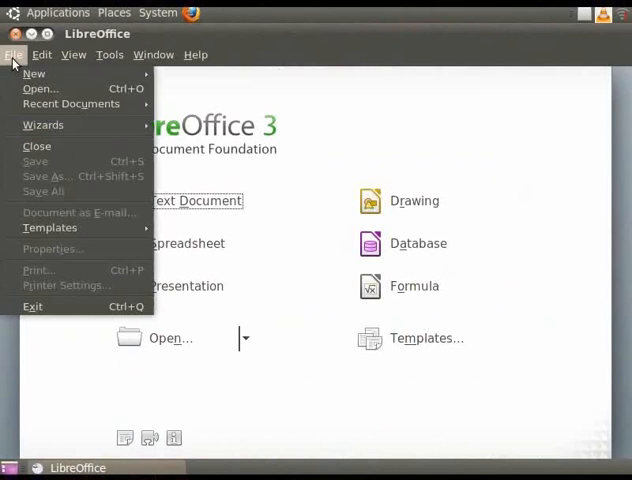
left_click(40, 88)
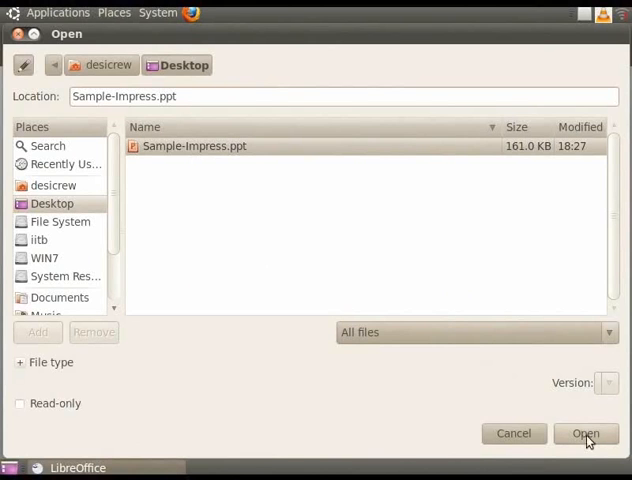
left_click(584, 432)
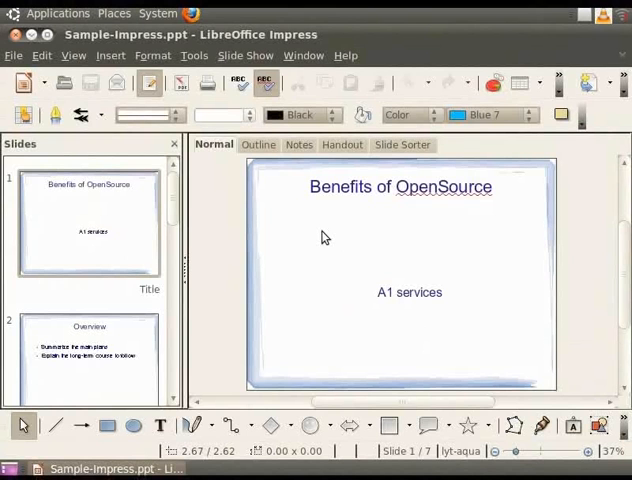
mouse_move(136, 138)
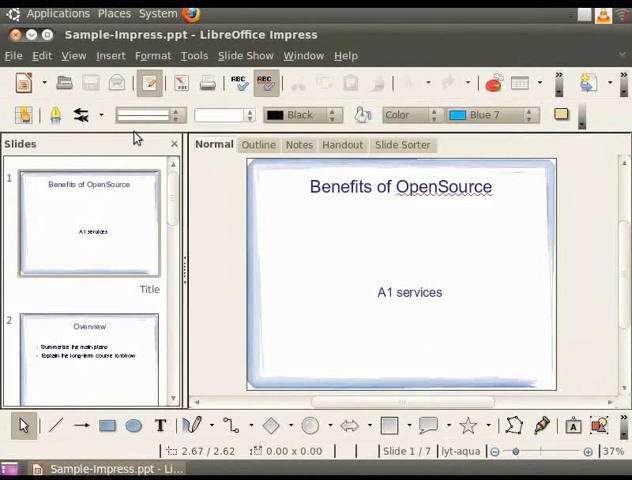
Export the presentation to the Desktop as a PDF named Sample-Impress with default options.
left_click(14, 56)
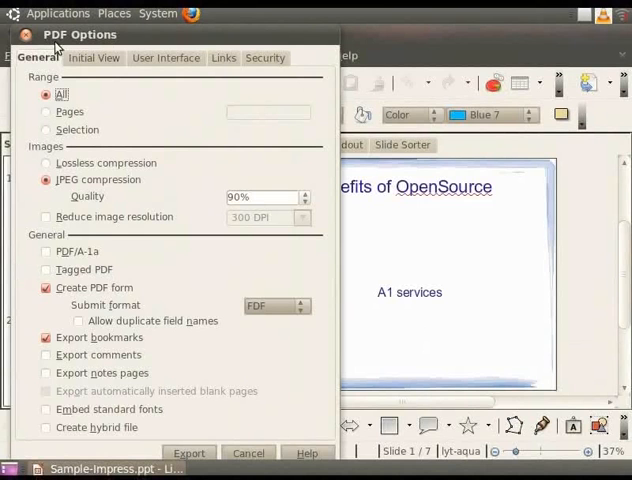
mouse_move(126, 90)
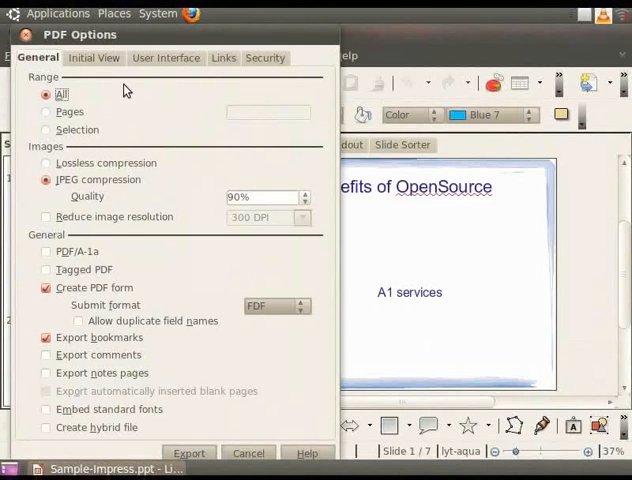
left_click(188, 452)
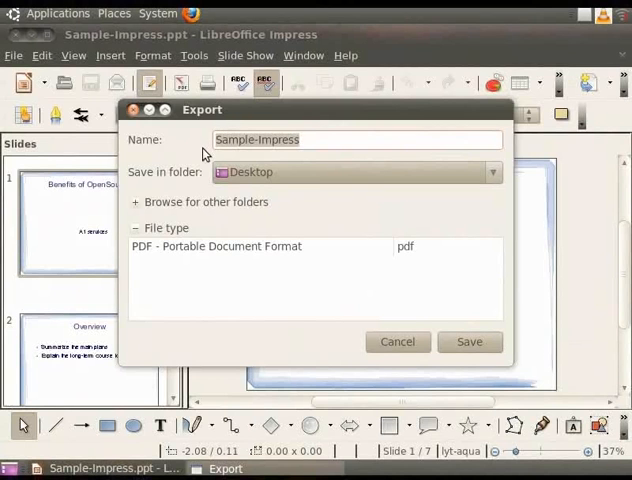
left_click(356, 140)
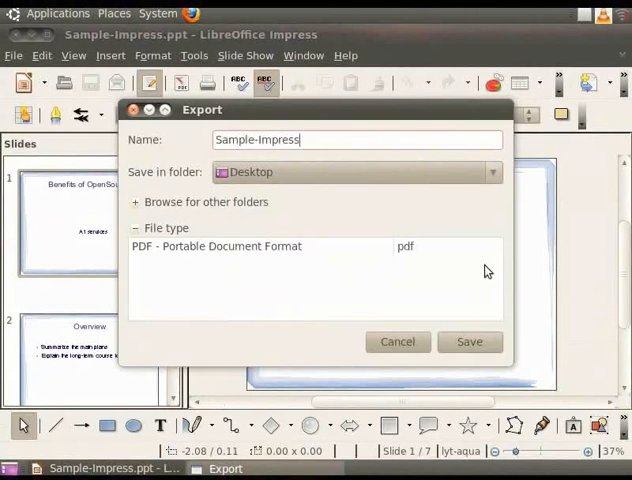
left_click(468, 340)
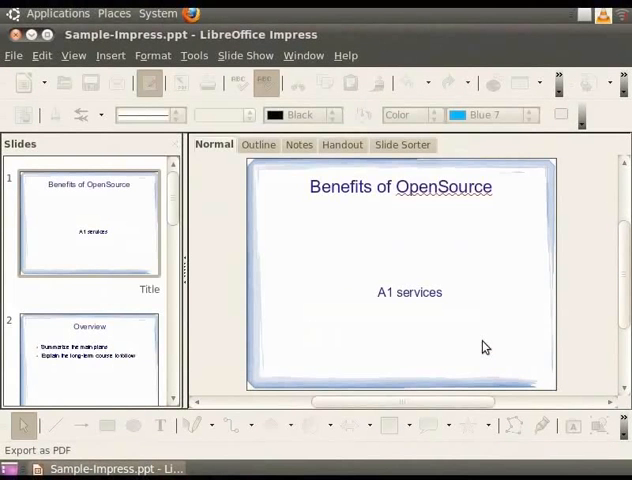